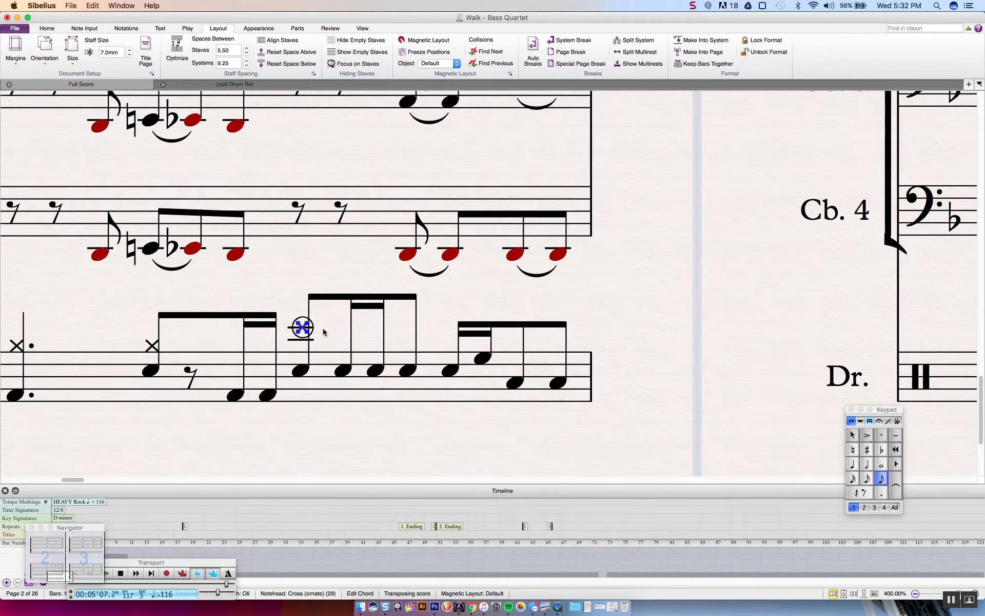
Step: Move the first eighth note of the last beamed group up to the ledger line above the staff
{"action": "left_click", "coordinate": [914, 593]}
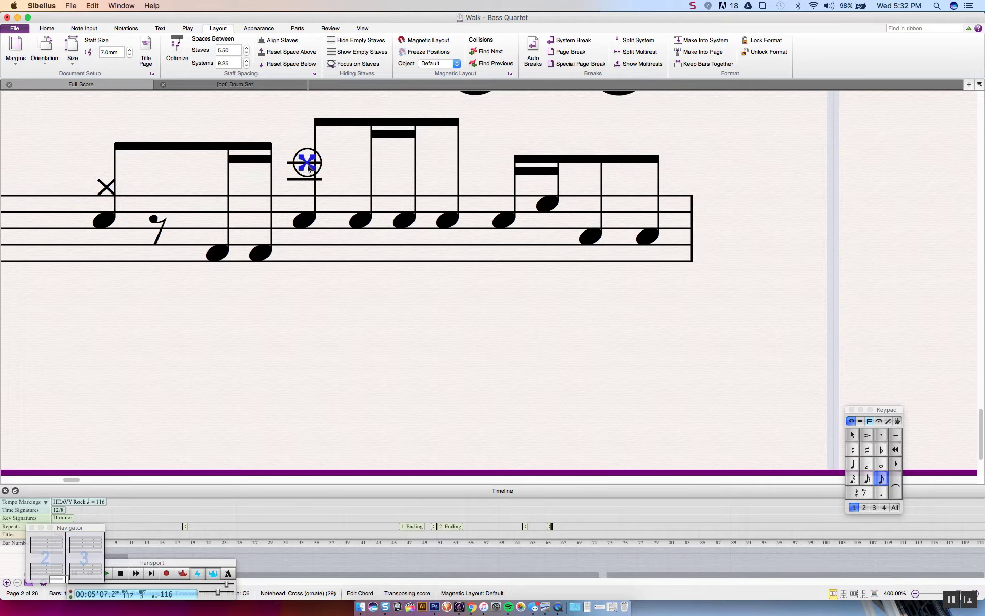
{"action": "mouse_move", "coordinate": [319, 168]}
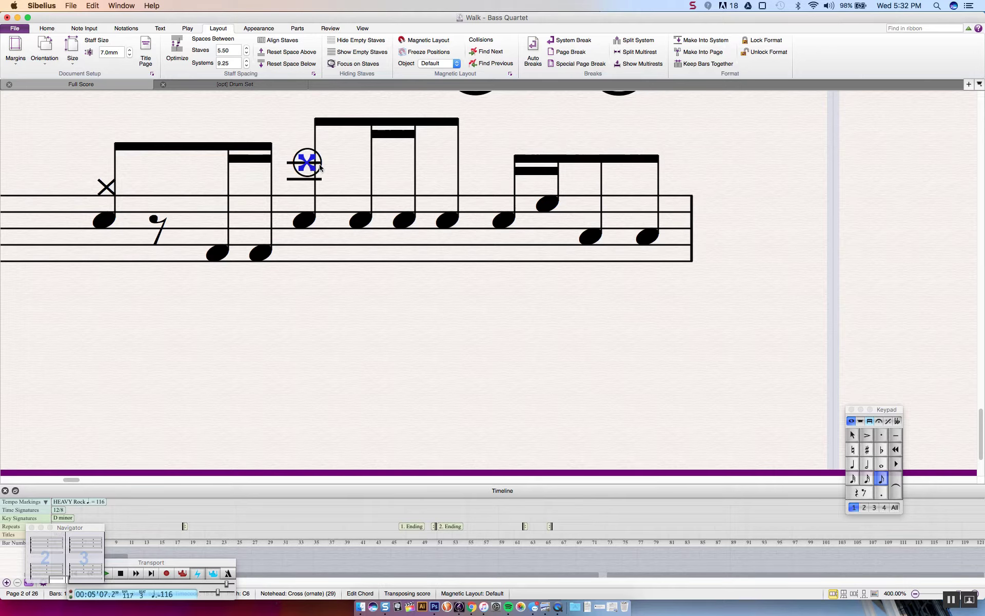
{"action": "mouse_move", "coordinate": [506, 219]}
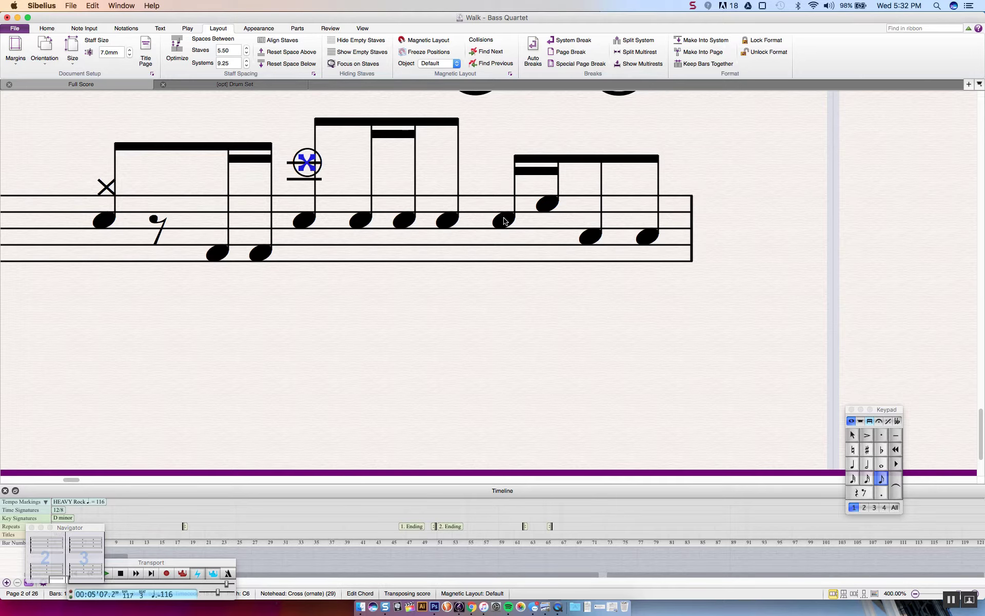
{"action": "left_click", "coordinate": [502, 219]}
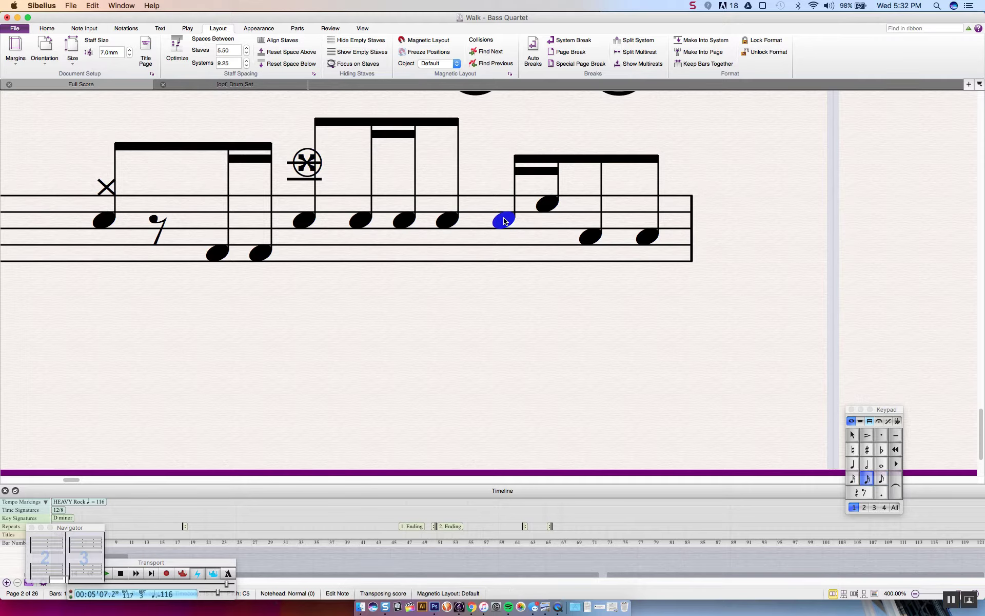
{"action": "key", "text": "up"}
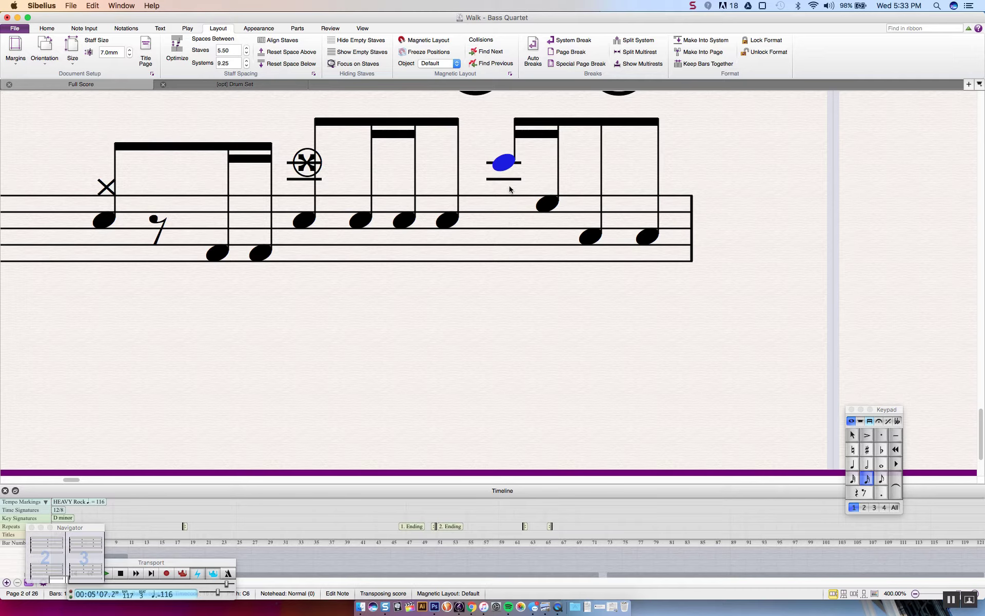
{"action": "mouse_move", "coordinate": [189, 24]}
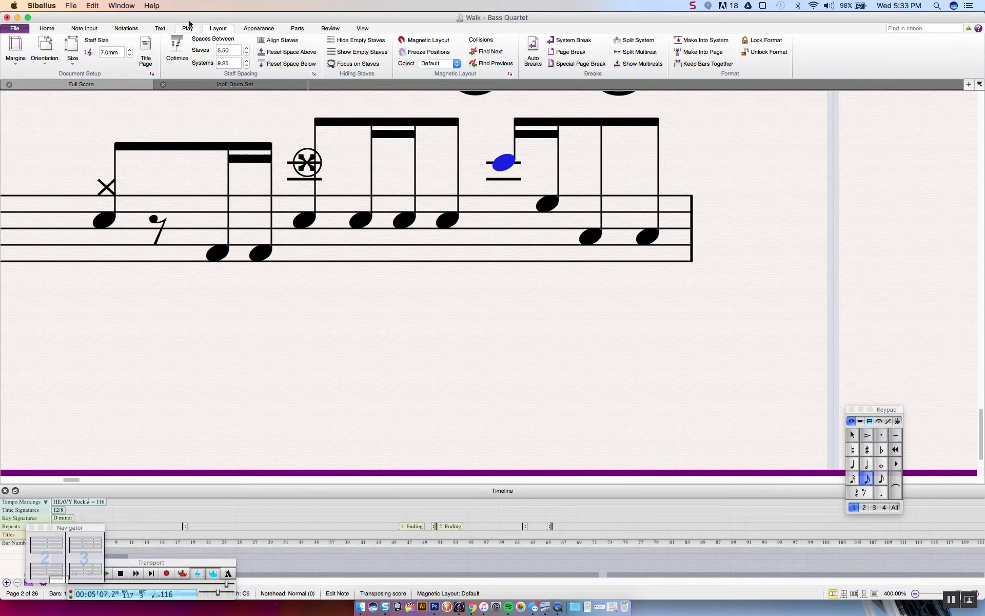
Step: Change the raised note's notehead to Cross (ornate) from the Percussion notehead types
{"action": "left_click", "coordinate": [125, 29]}
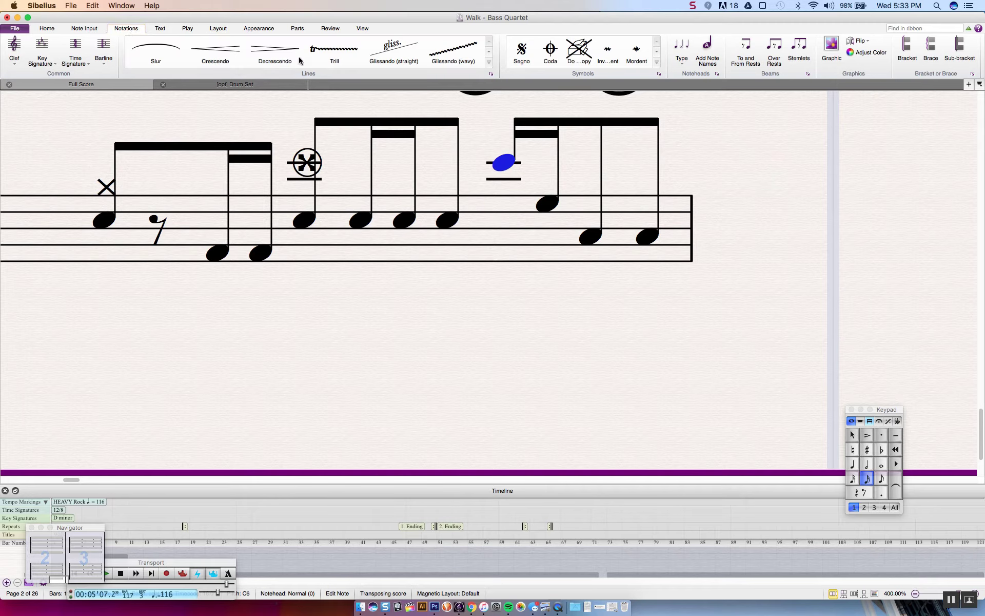
{"action": "mouse_move", "coordinate": [681, 49]}
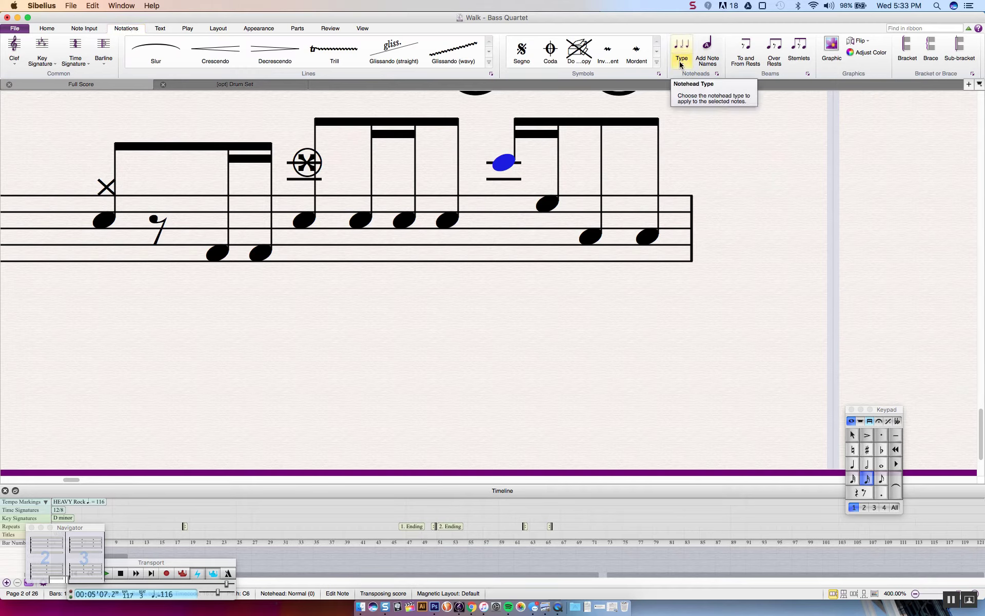
{"action": "left_click", "coordinate": [681, 51]}
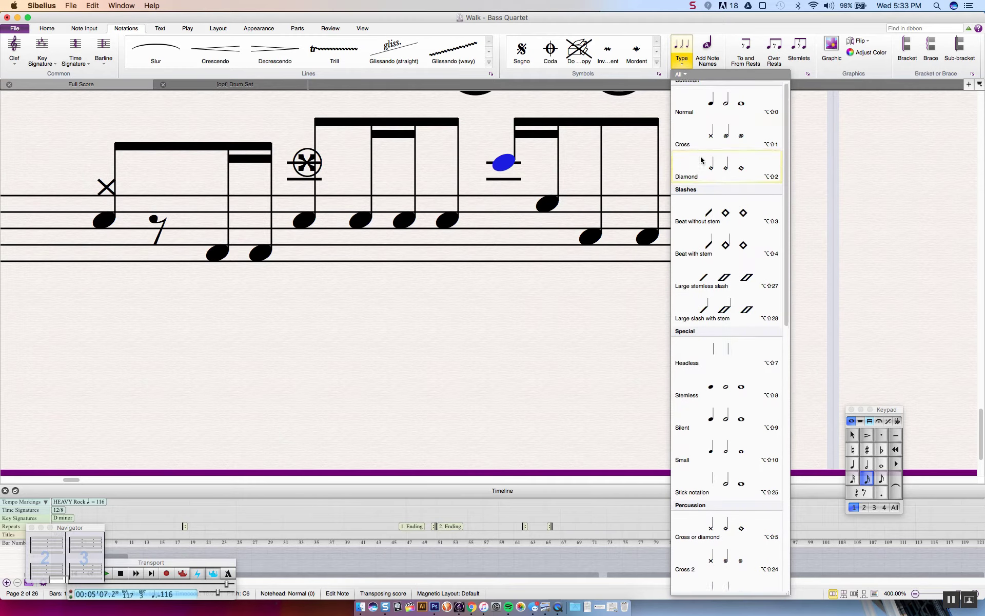
{"action": "scroll", "scroll_direction": "down", "scroll_amount": 3}
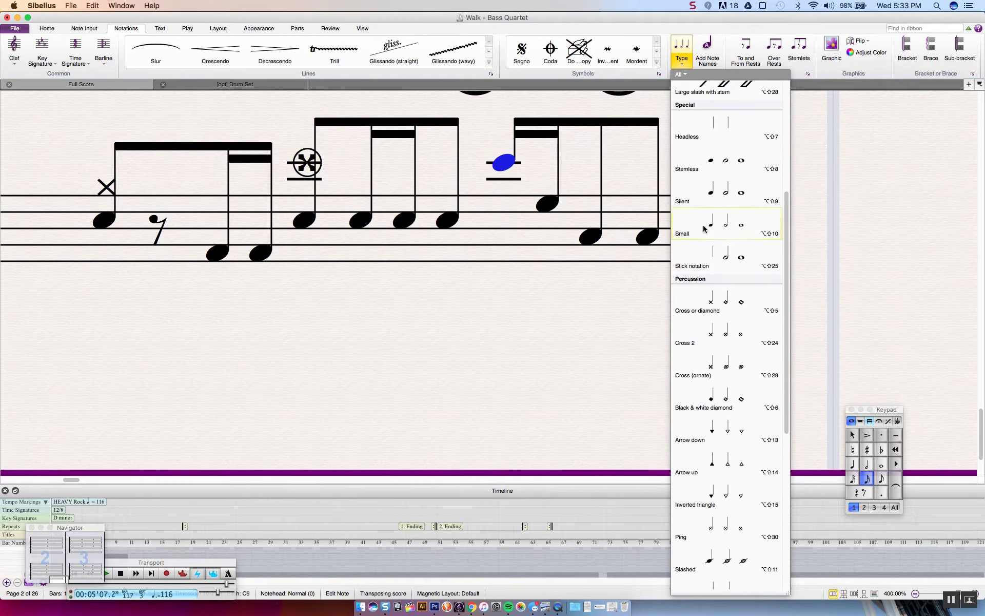
{"action": "mouse_move", "coordinate": [704, 370]}
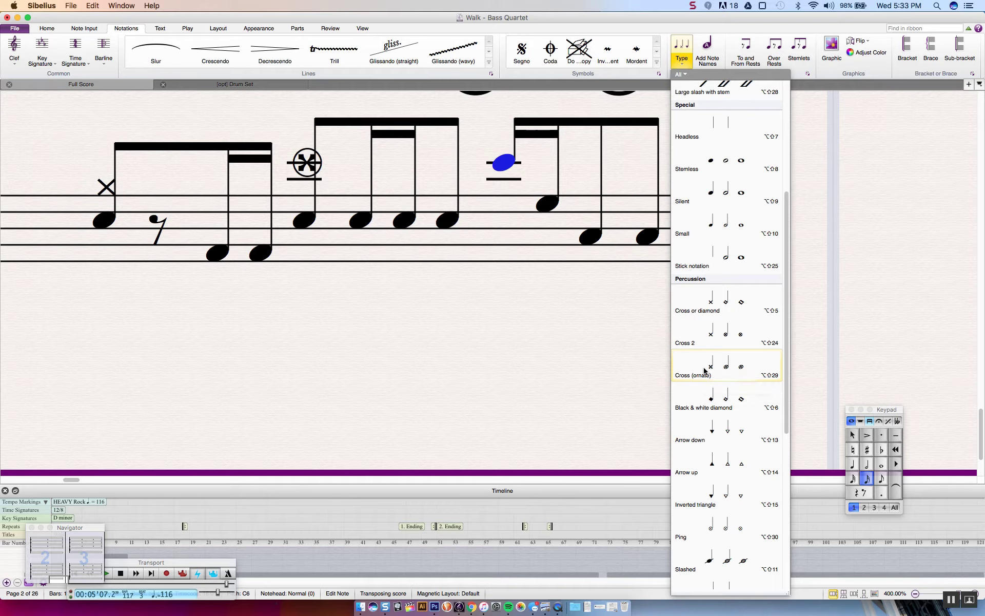
{"action": "left_click", "coordinate": [710, 367]}
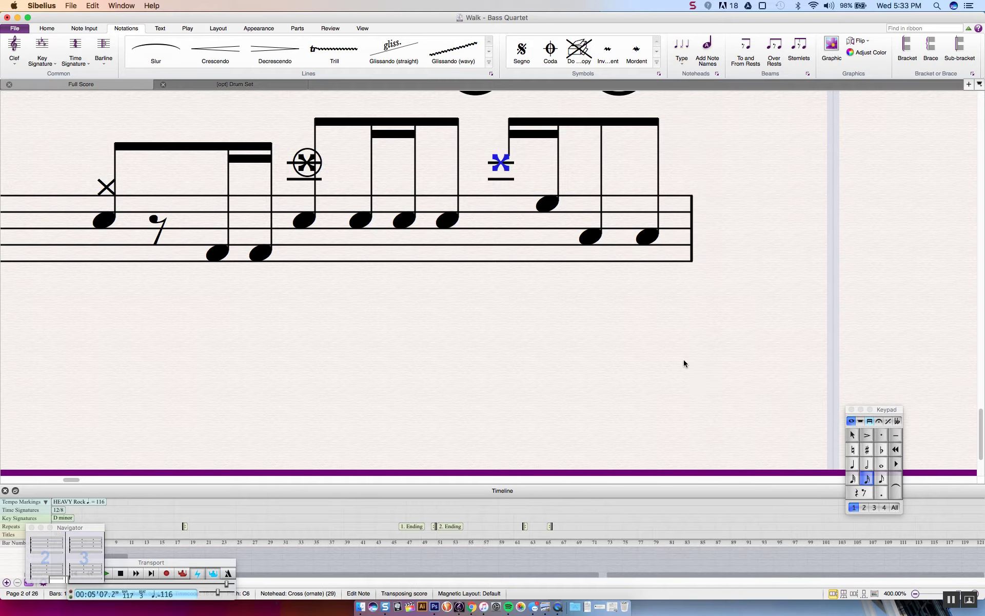
{"action": "mouse_move", "coordinate": [506, 177]}
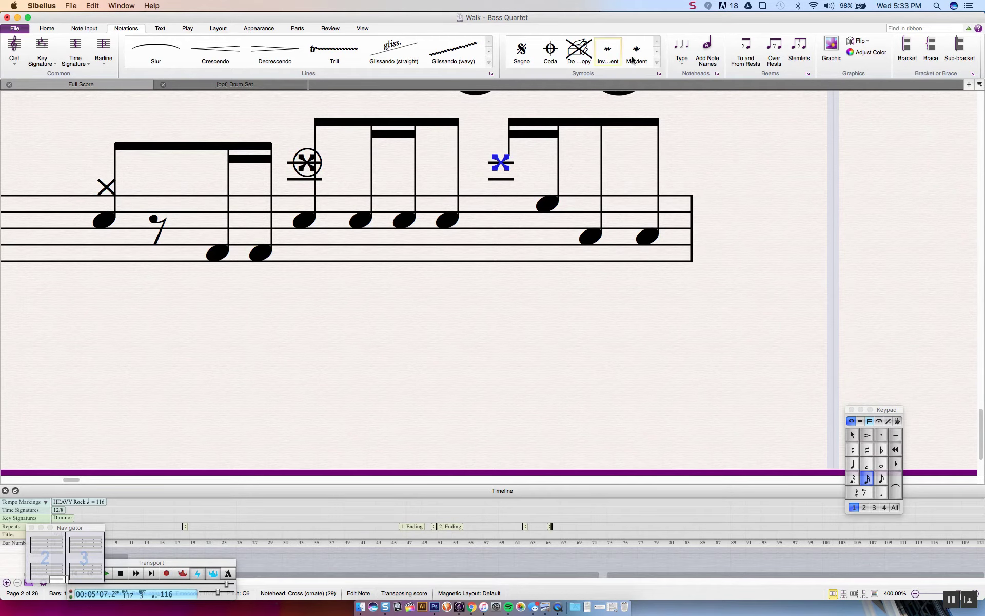
Step: Browse the Symbols gallery toward the Circle symbol for the selected cross note
{"action": "left_click", "coordinate": [655, 65]}
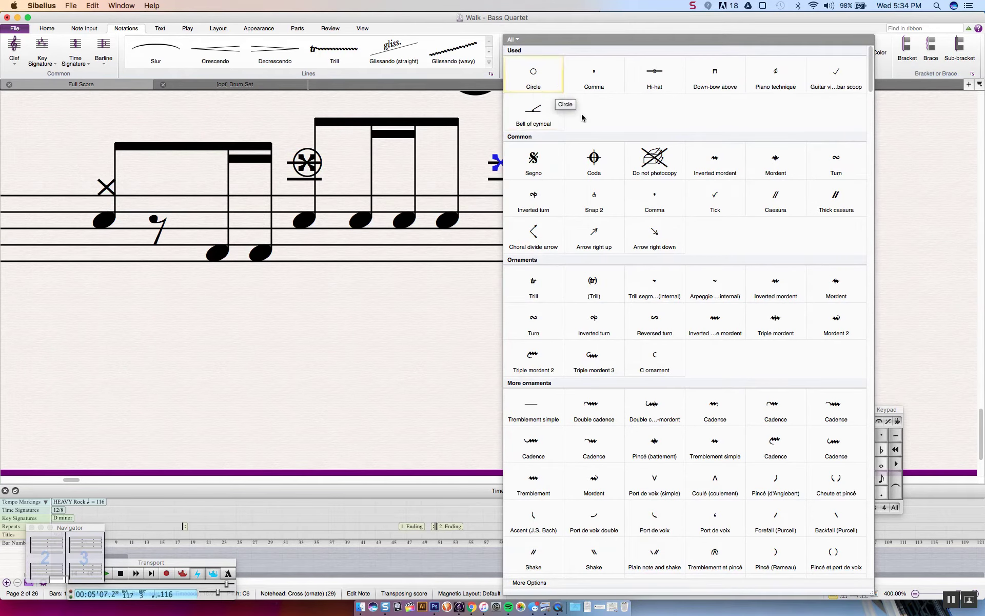
{"action": "scroll", "scroll_direction": "down", "scroll_amount": 3}
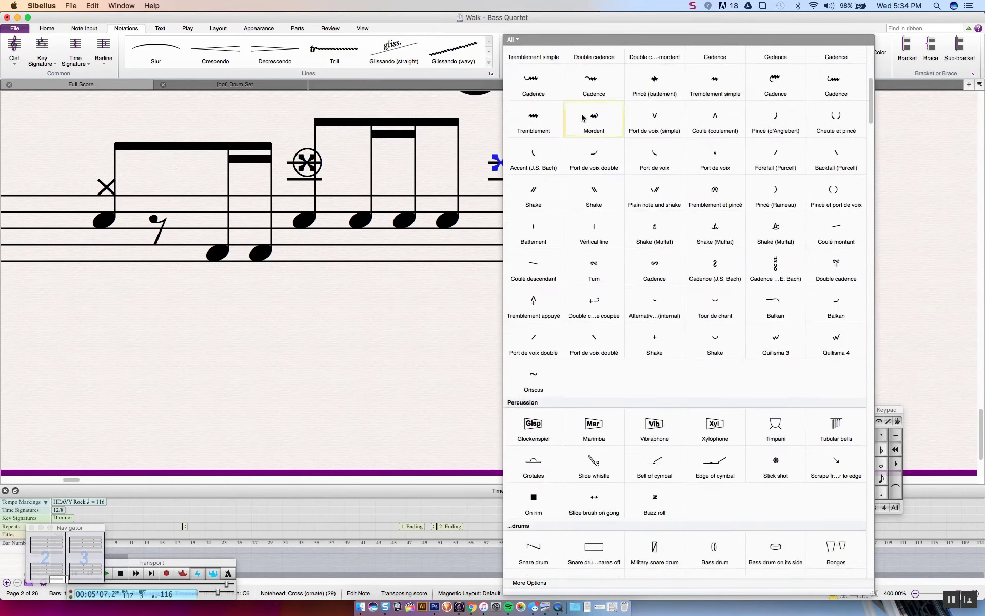
{"action": "scroll", "scroll_direction": "down", "scroll_amount": 3}
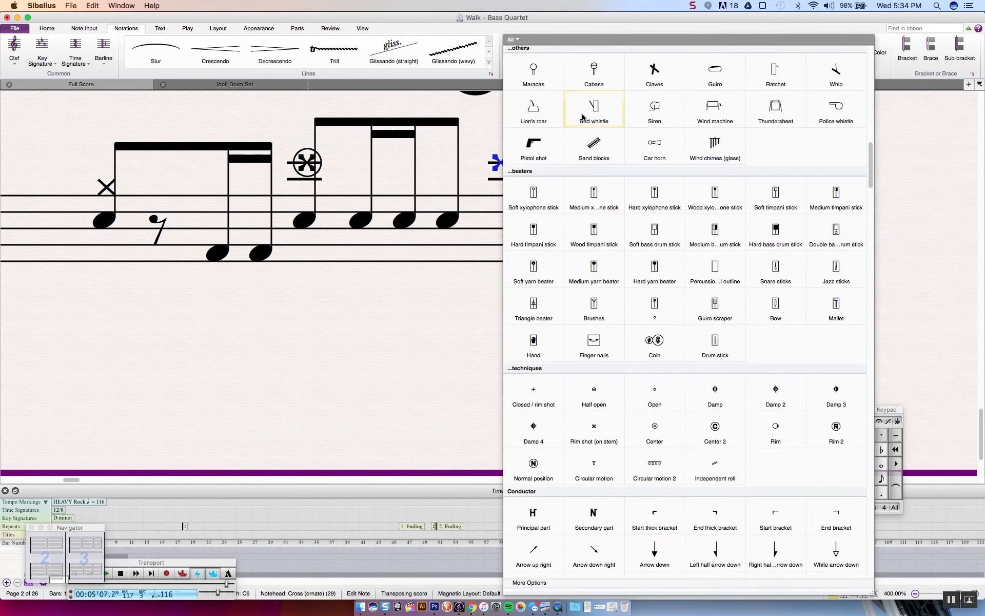
{"action": "scroll", "scroll_direction": "down", "scroll_amount": 3}
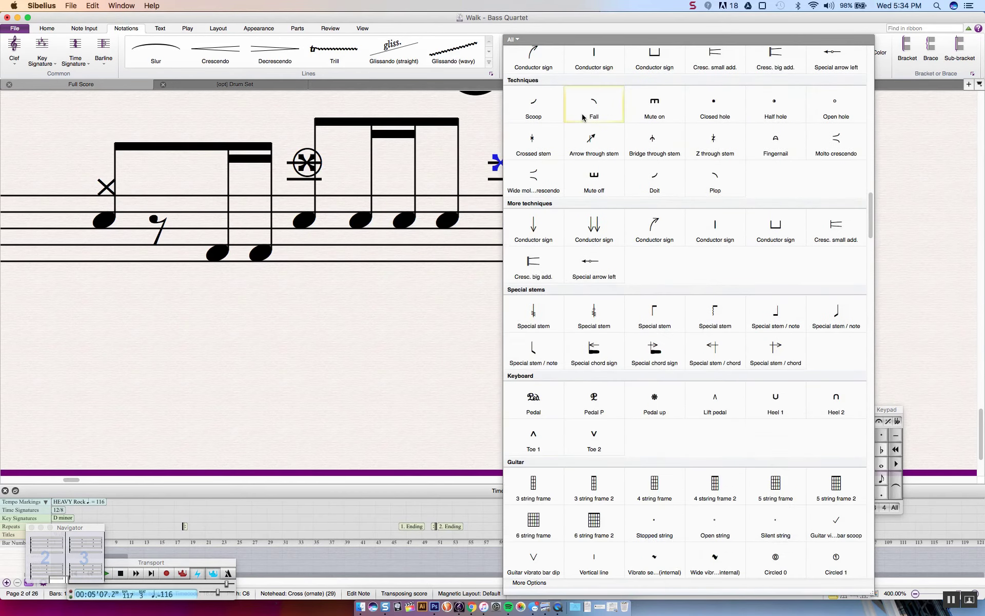
{"action": "scroll", "scroll_direction": "down", "scroll_amount": 3}
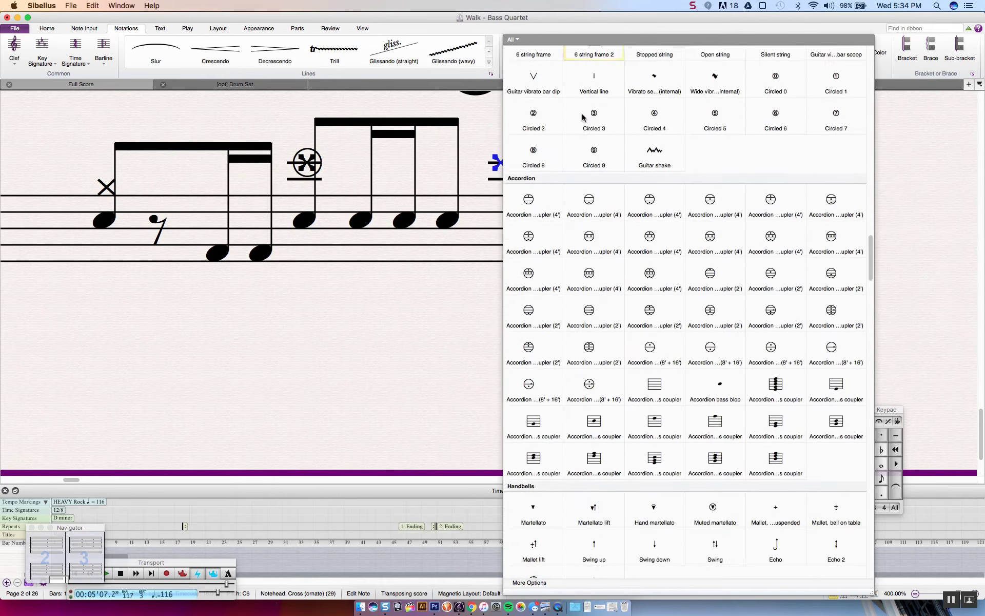
{"action": "scroll", "scroll_direction": "down", "scroll_amount": 3}
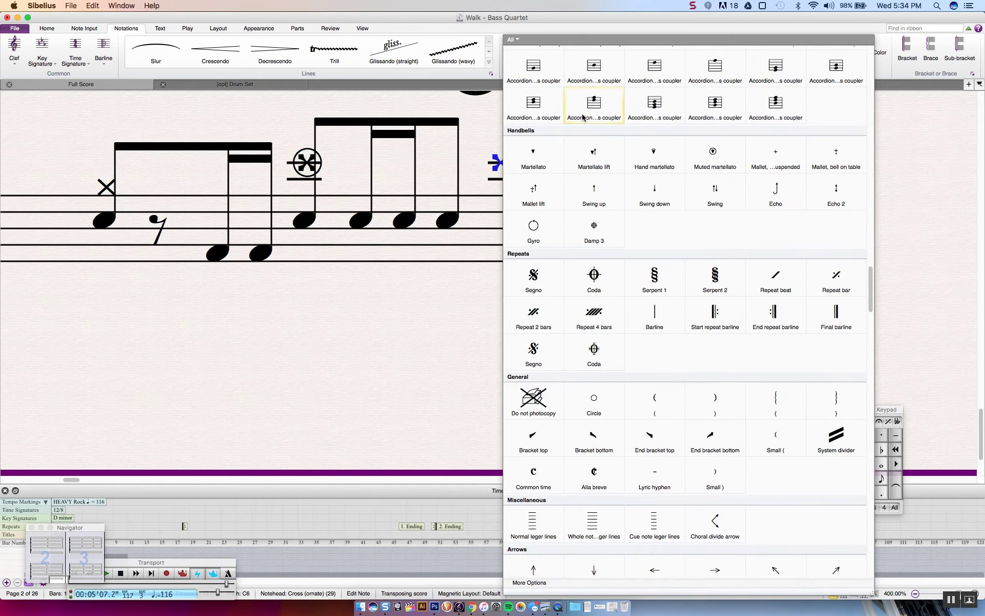
{"action": "scroll", "scroll_direction": "down", "scroll_amount": 3}
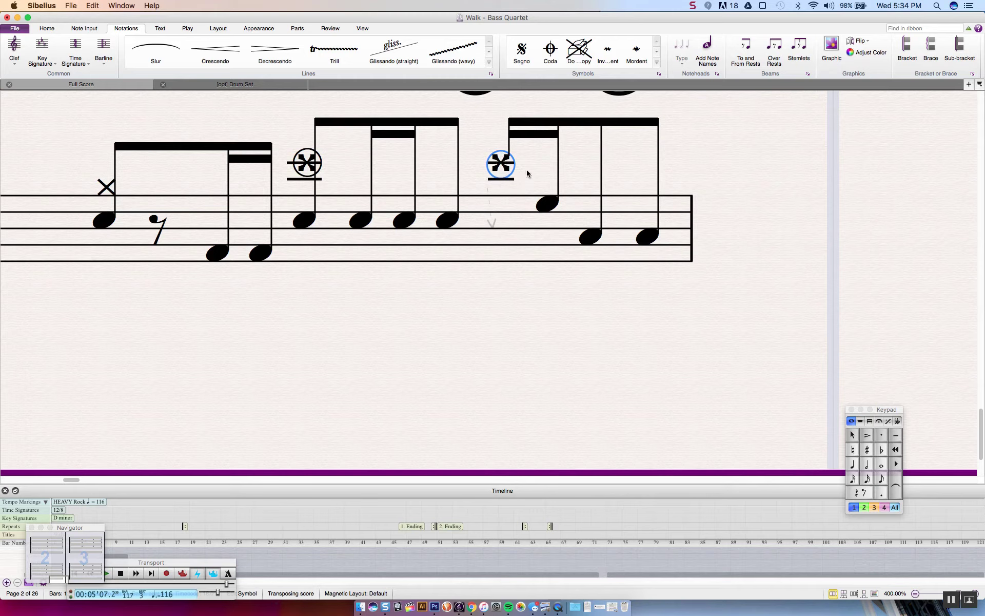
{"action": "left_click", "coordinate": [218, 29]}
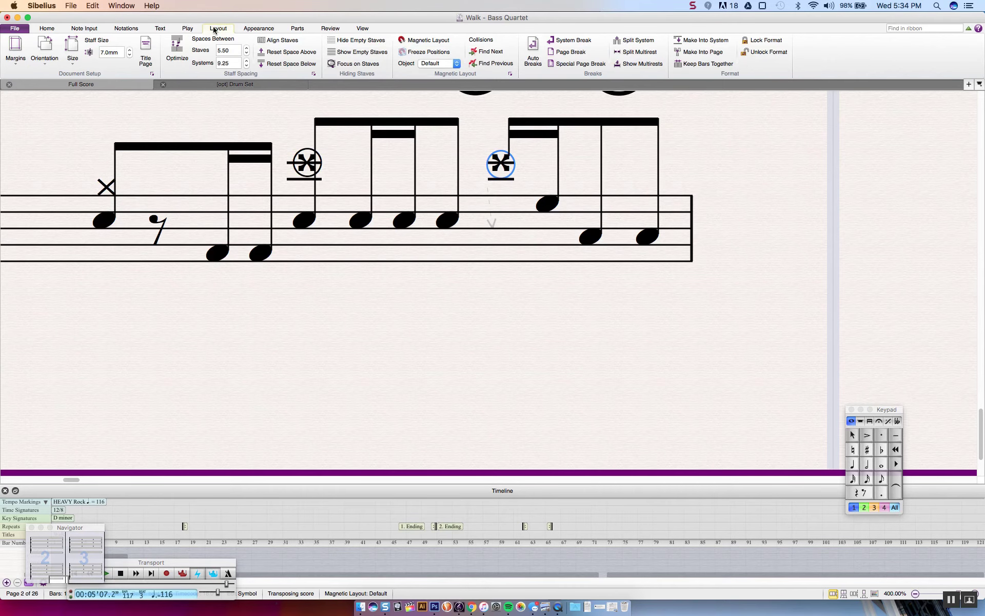
{"action": "mouse_move", "coordinate": [427, 40]}
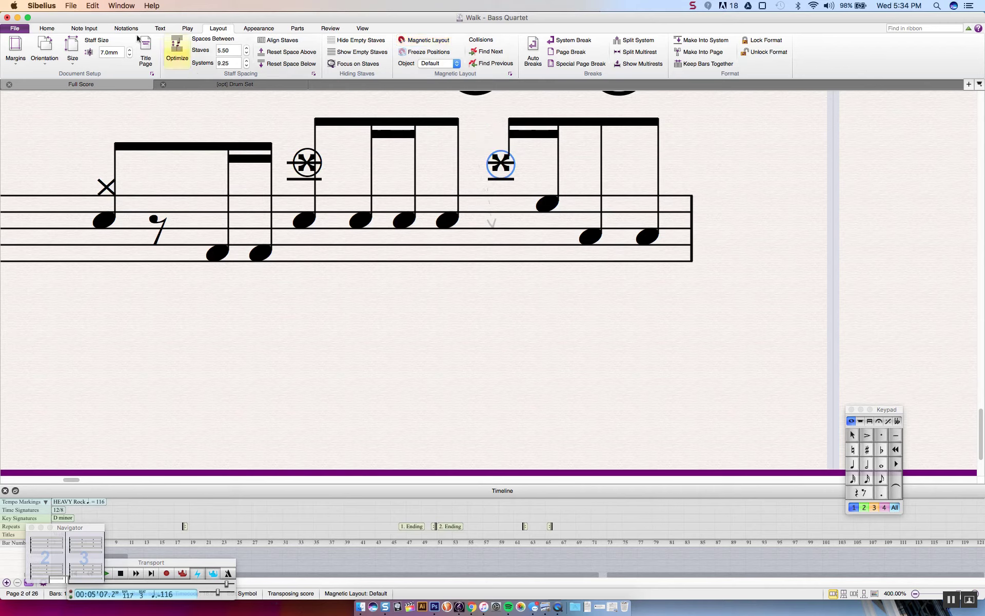
{"action": "left_click", "coordinate": [126, 28]}
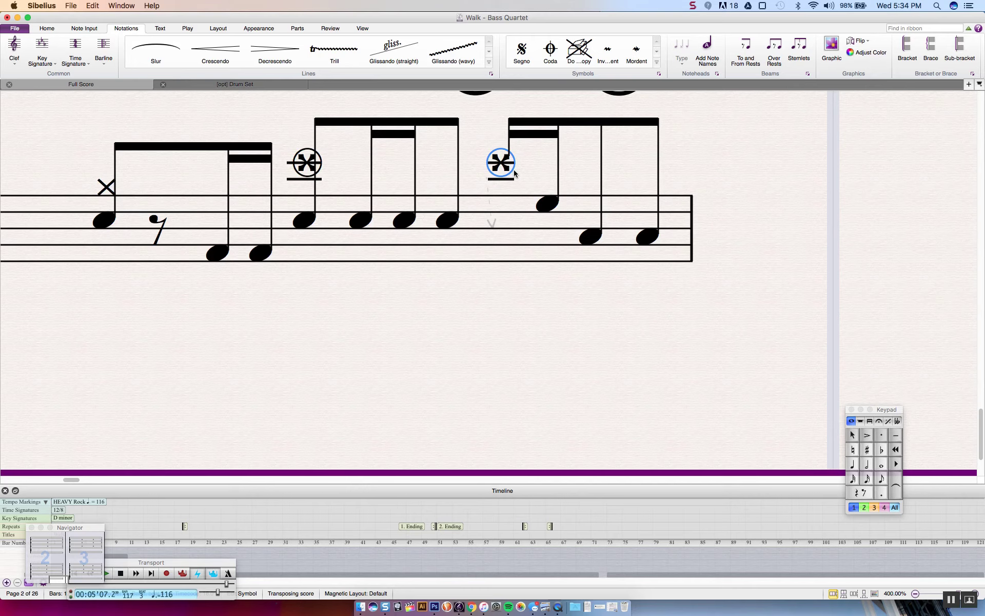
{"action": "mouse_move", "coordinate": [383, 163]}
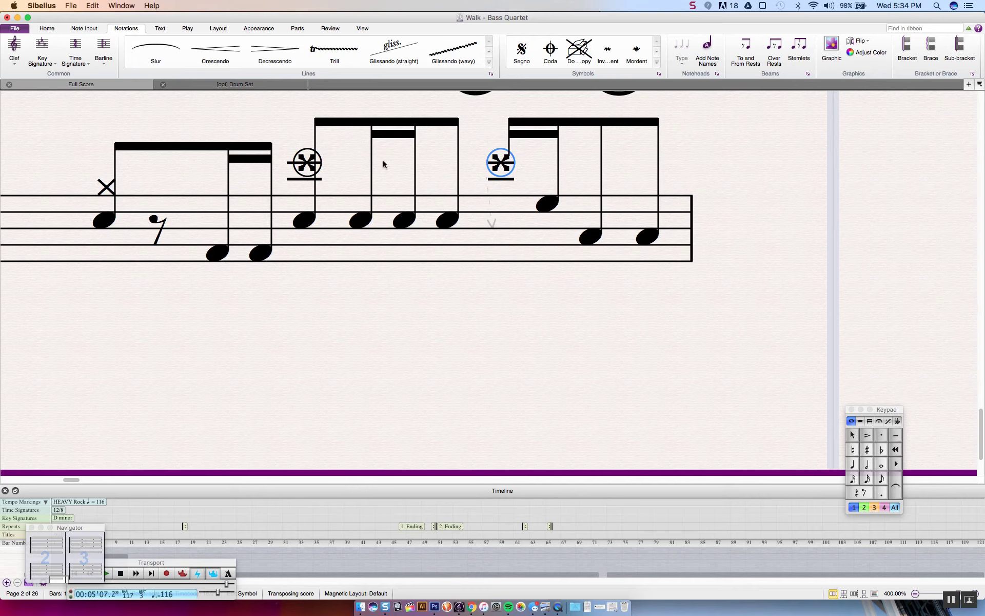
{"action": "left_click", "coordinate": [305, 163]}
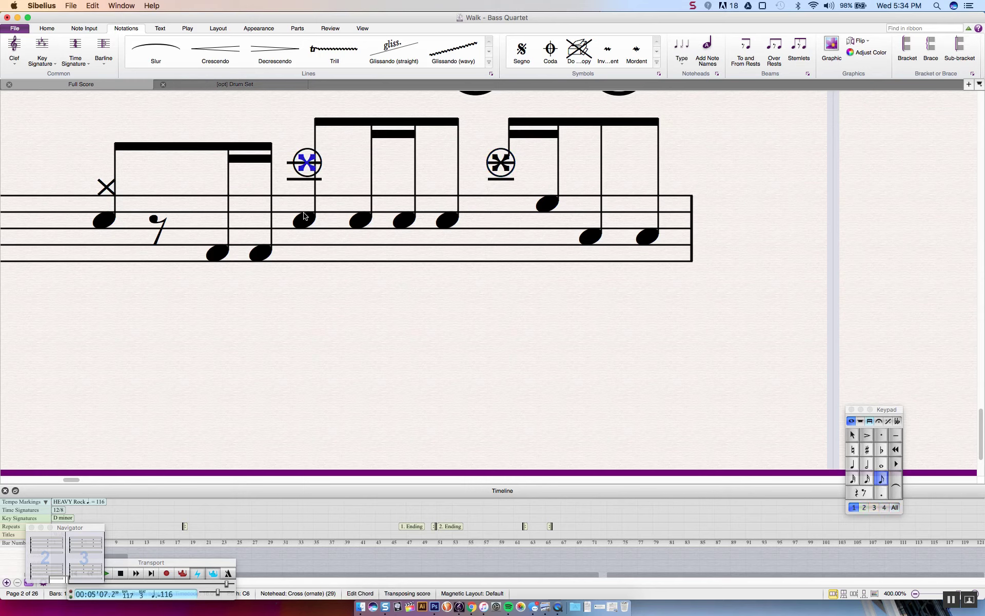
{"action": "left_click", "coordinate": [305, 219]}
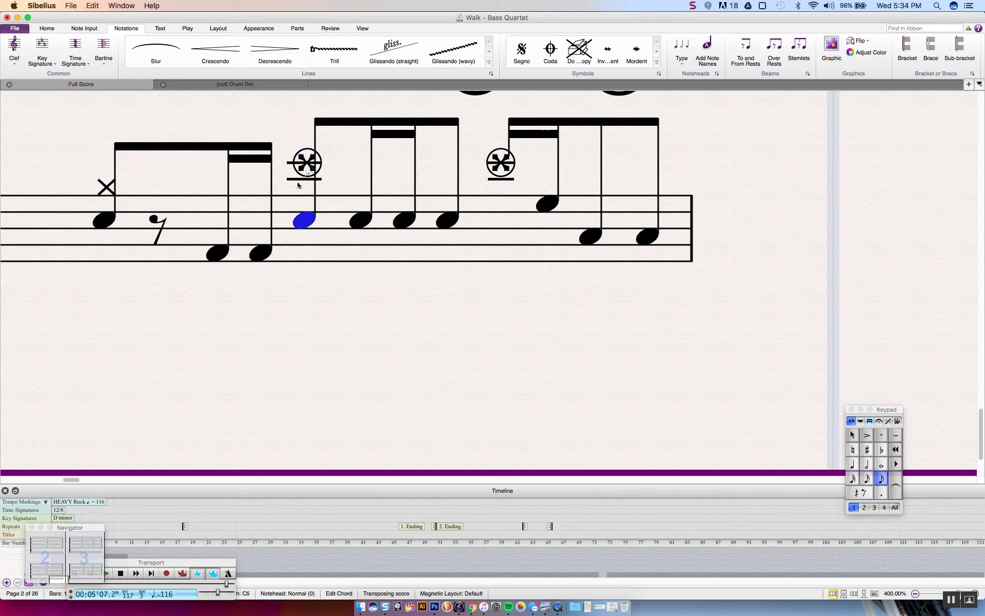
{"action": "mouse_move", "coordinate": [290, 182]}
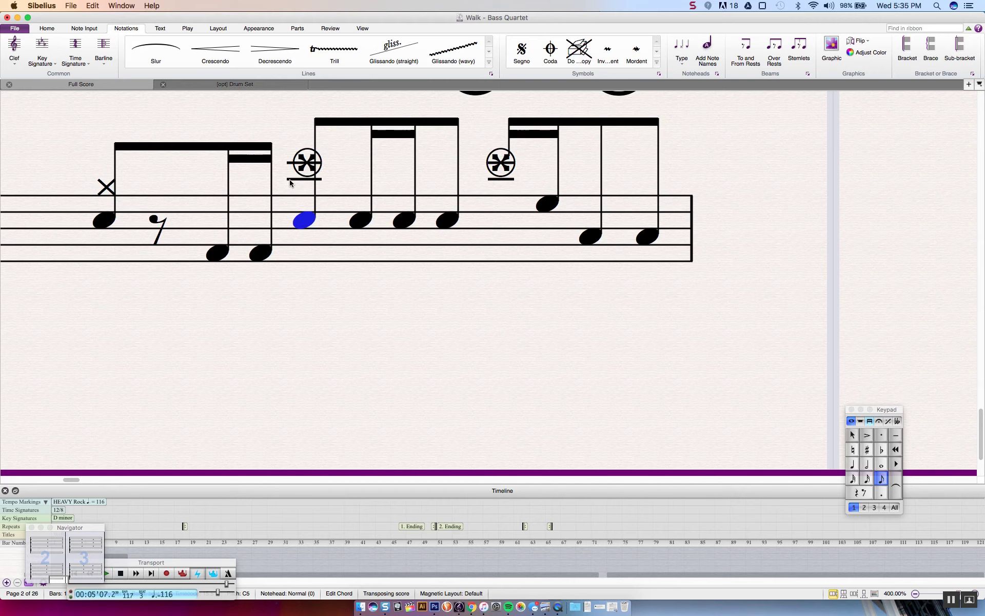
{"action": "mouse_move", "coordinate": [296, 162]}
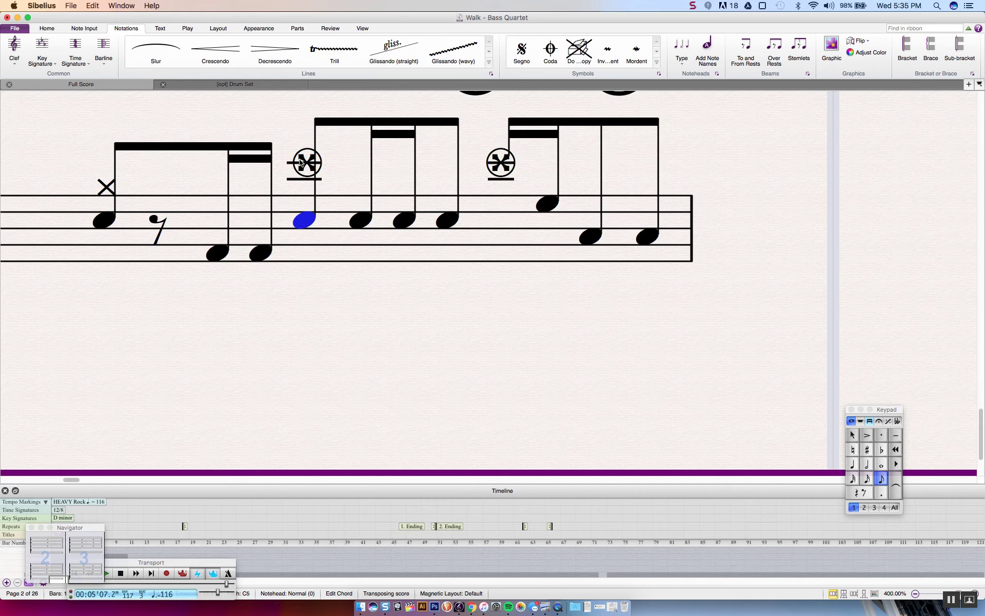
{"action": "left_click", "coordinate": [501, 165]}
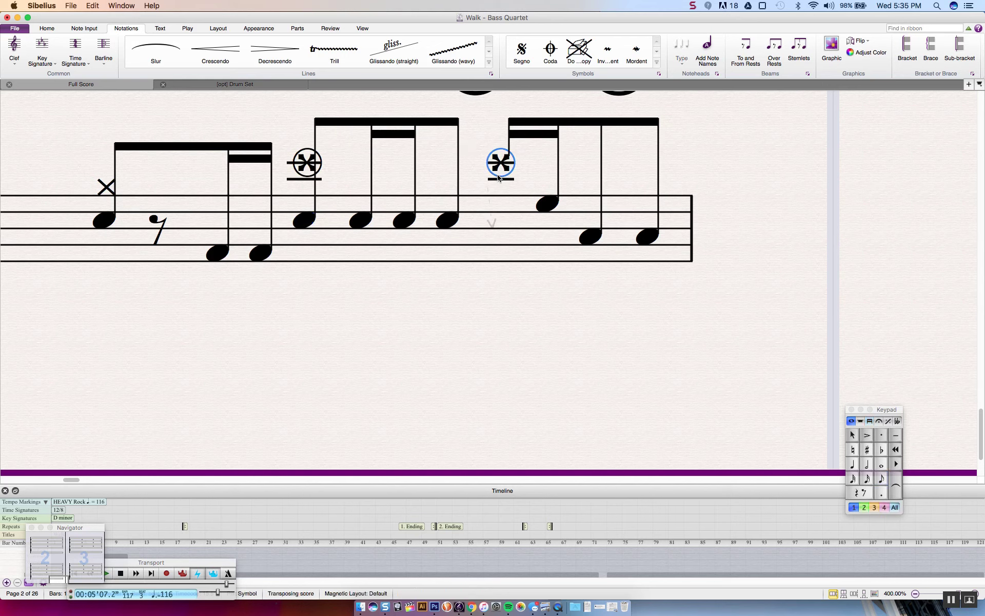
{"action": "mouse_move", "coordinate": [530, 194]}
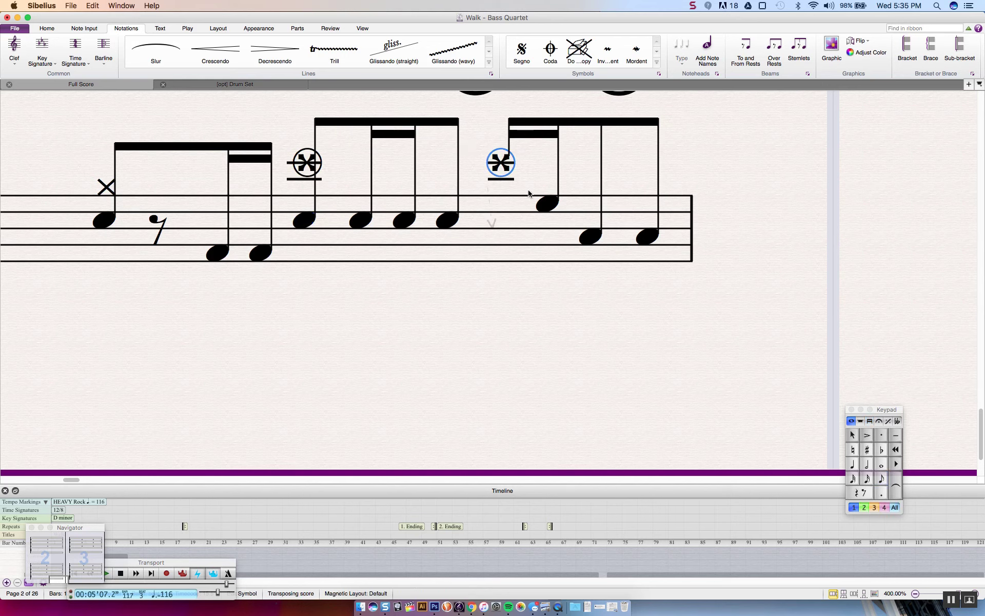